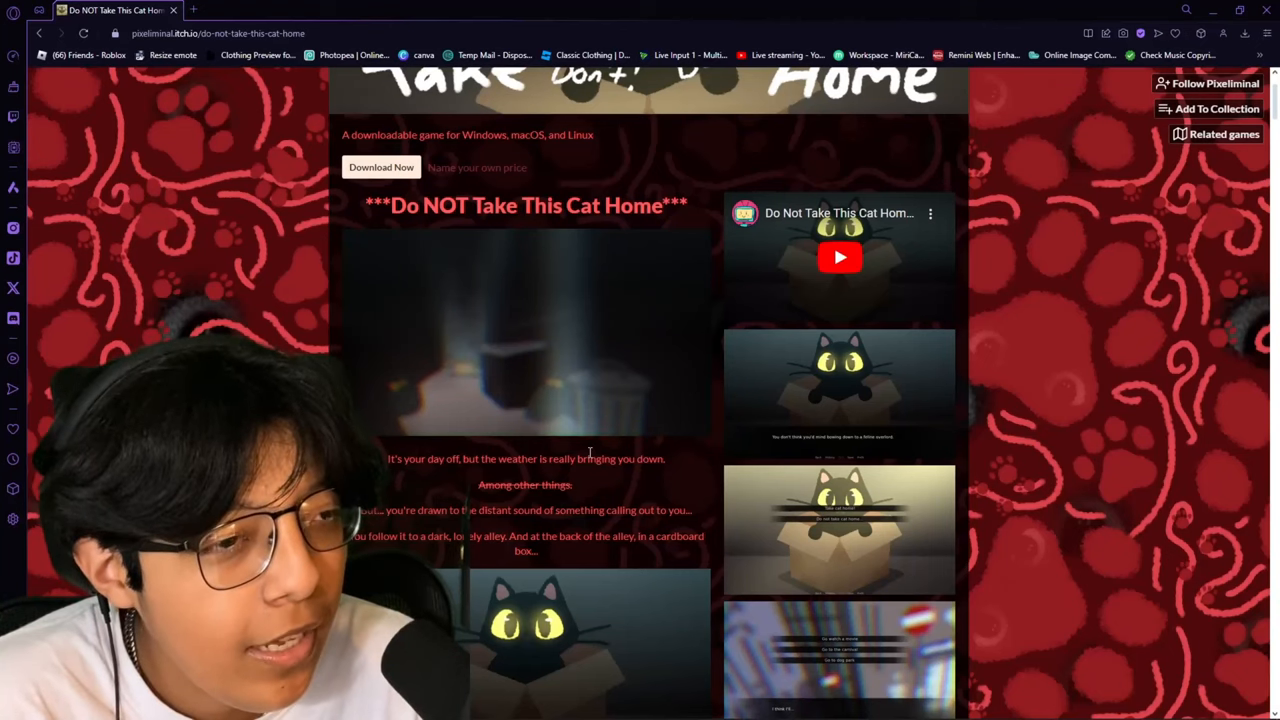
Scroll down the itch.io page for Do Not Take This Cat Home before launching the game
{"action": "scroll", "scroll_direction": "down", "scroll_amount": 3}
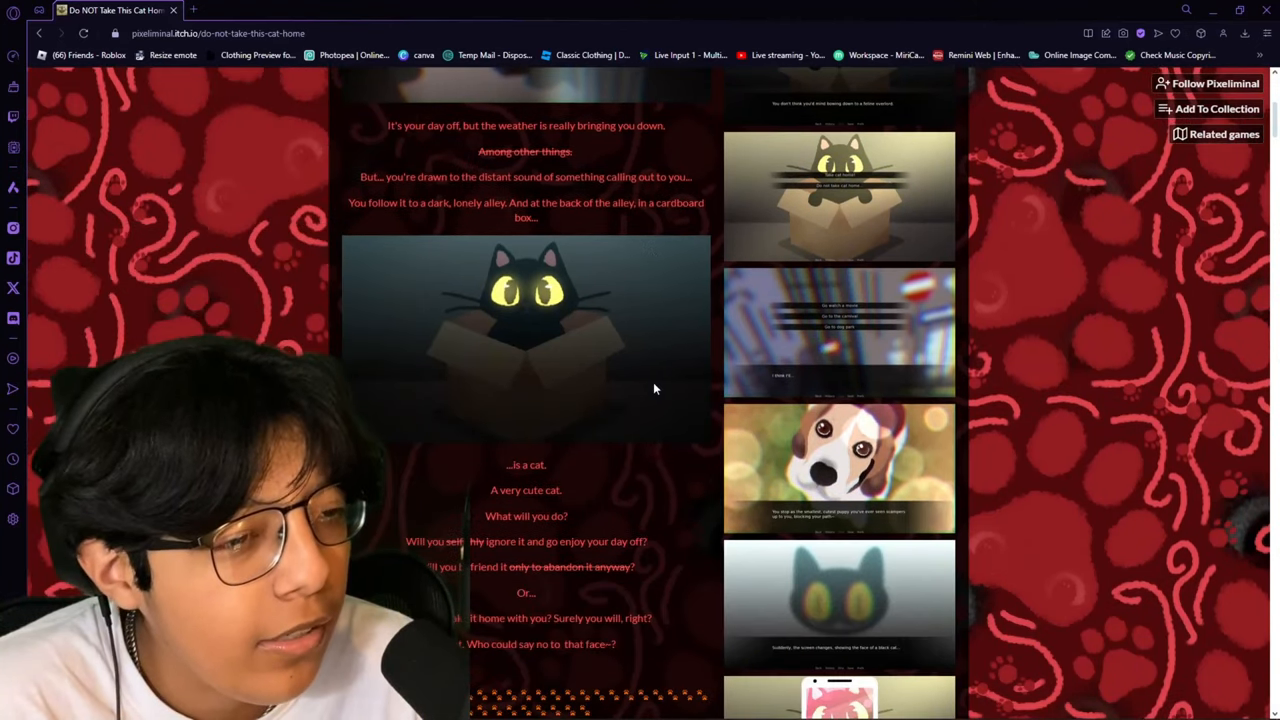
{"action": "scroll", "scroll_direction": "down", "scroll_amount": 3}
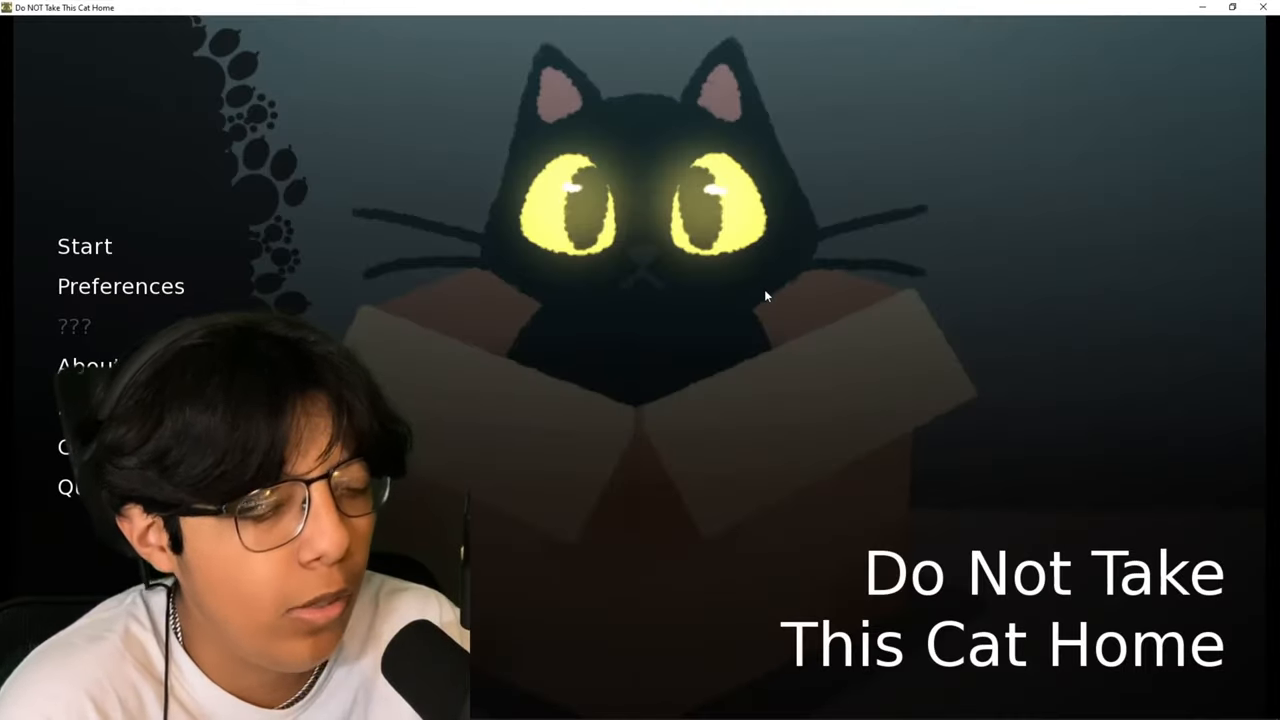
Start a new game and read the opening lines about the rain beginning
{"action": "left_click", "coordinate": [84, 246]}
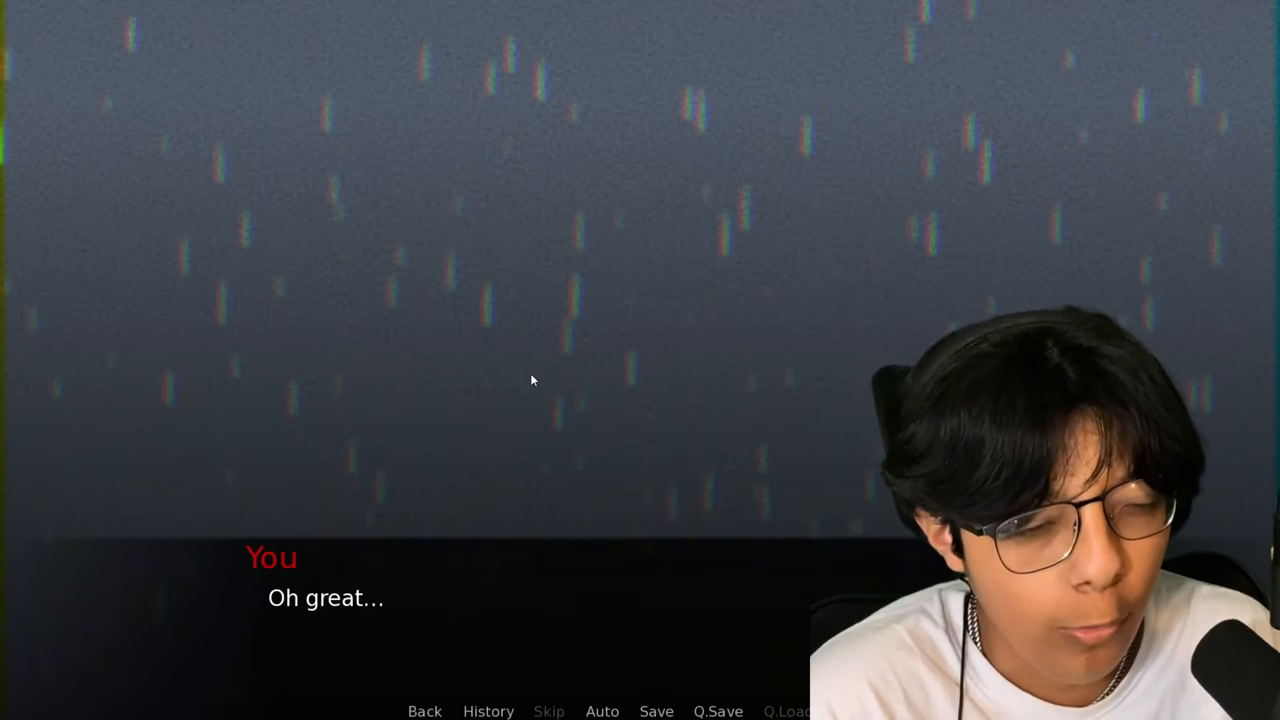
{"action": "left_click", "coordinate": [532, 380]}
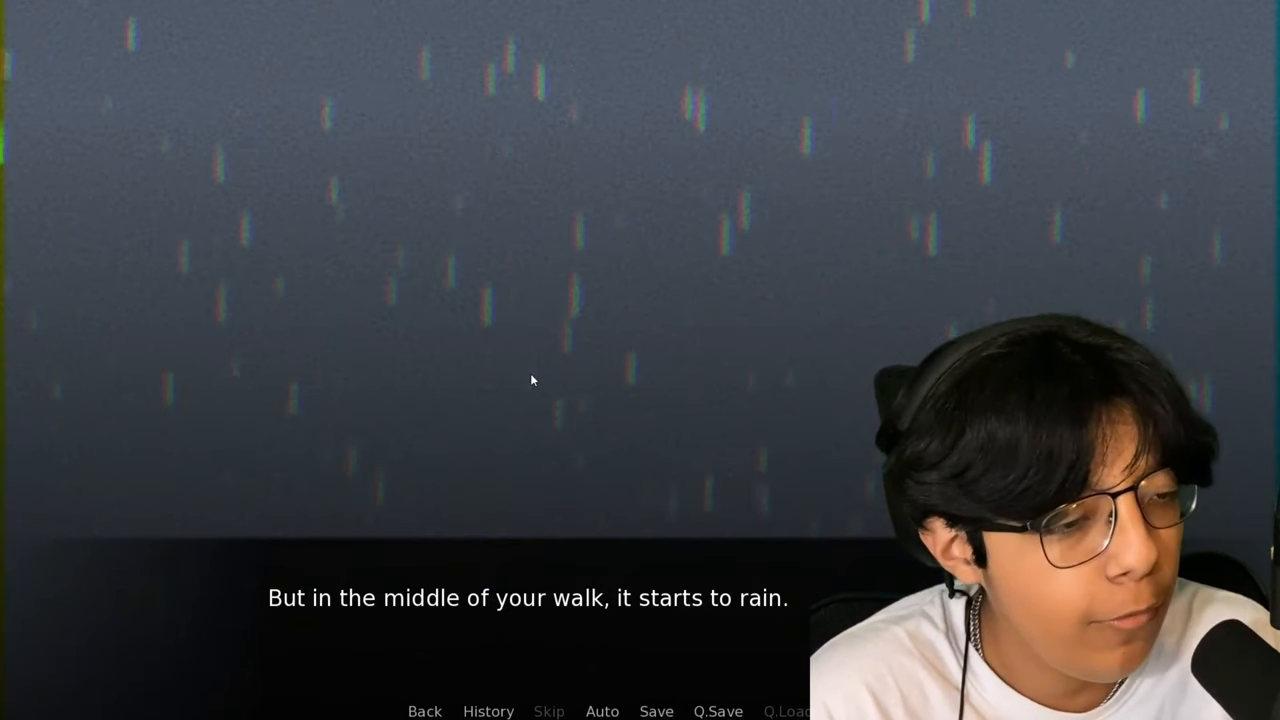
{"action": "left_click", "coordinate": [532, 380]}
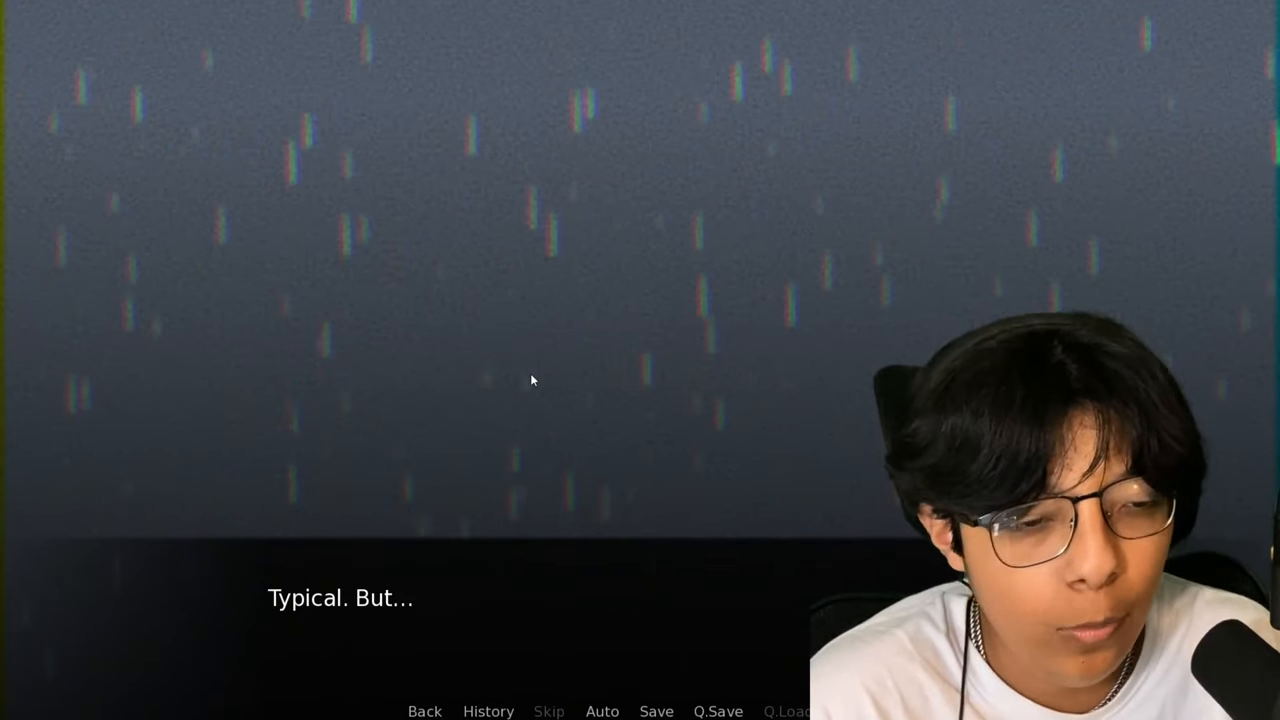
{"action": "left_click", "coordinate": [532, 380]}
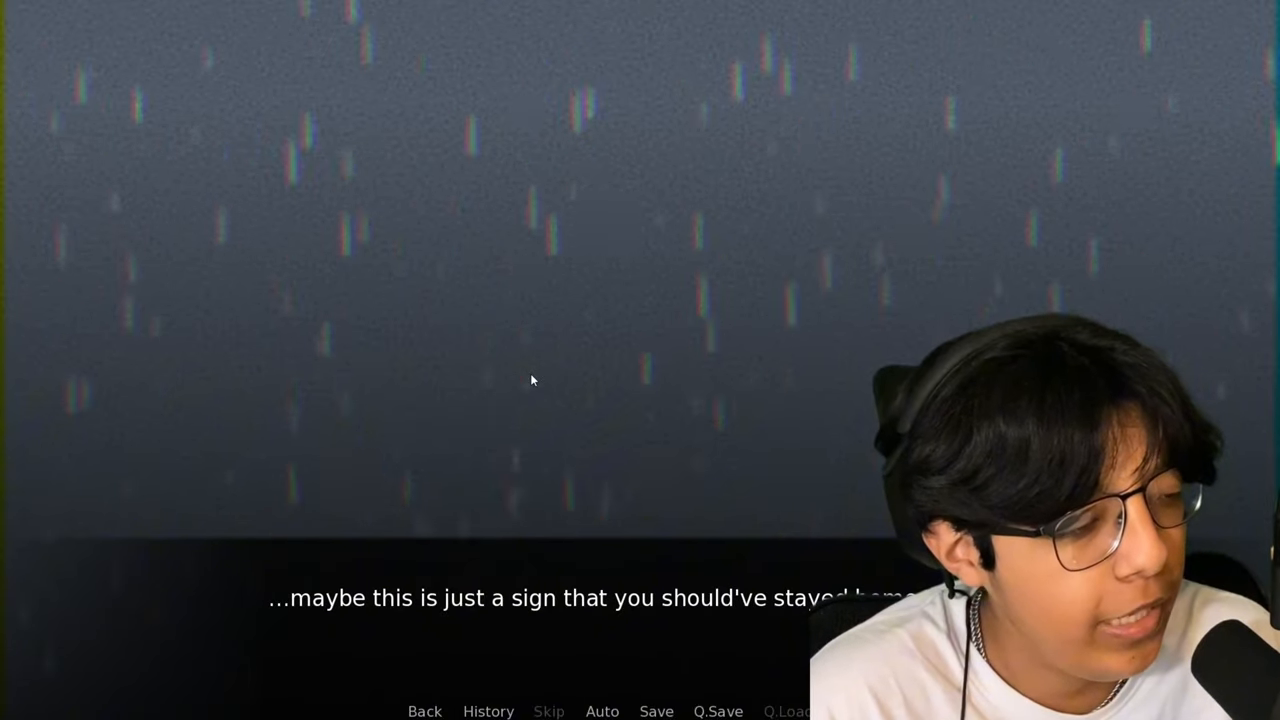
Continue the rainy-walk narration past the try-again-tomorrow thought to the near-empty street
{"action": "left_click", "coordinate": [532, 380]}
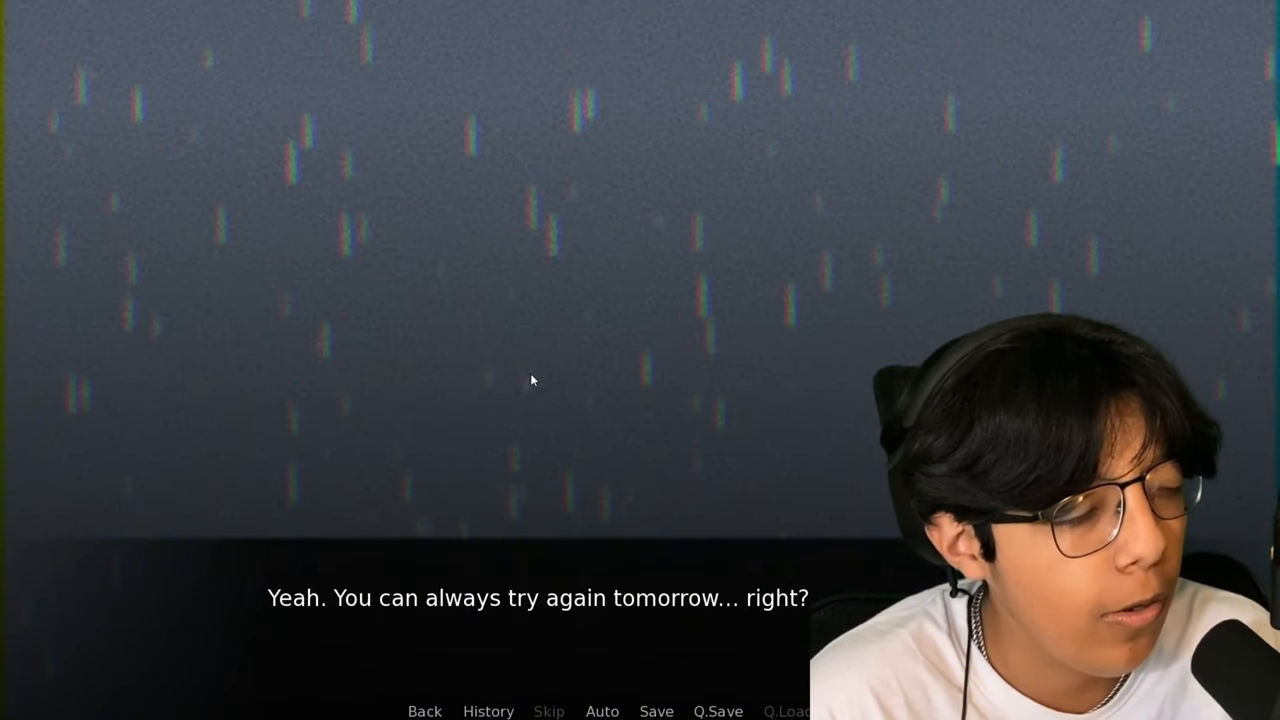
{"action": "left_click", "coordinate": [532, 380]}
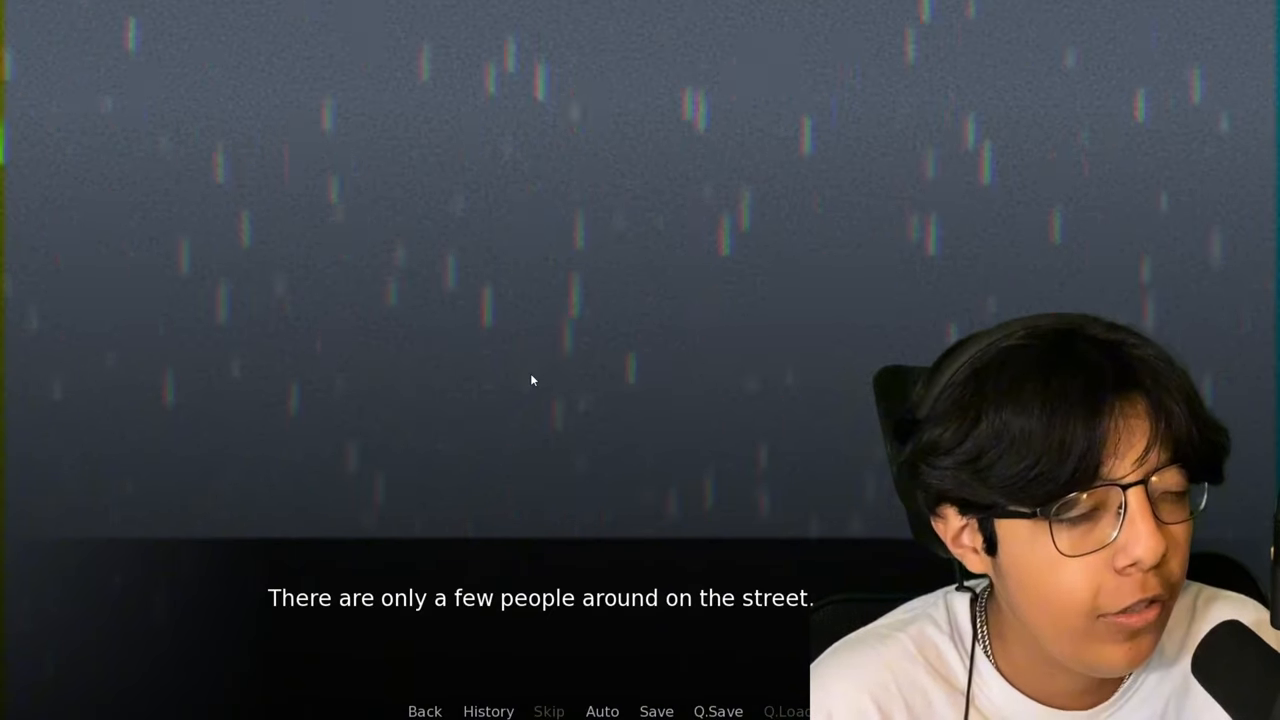
{"action": "left_click", "coordinate": [532, 380]}
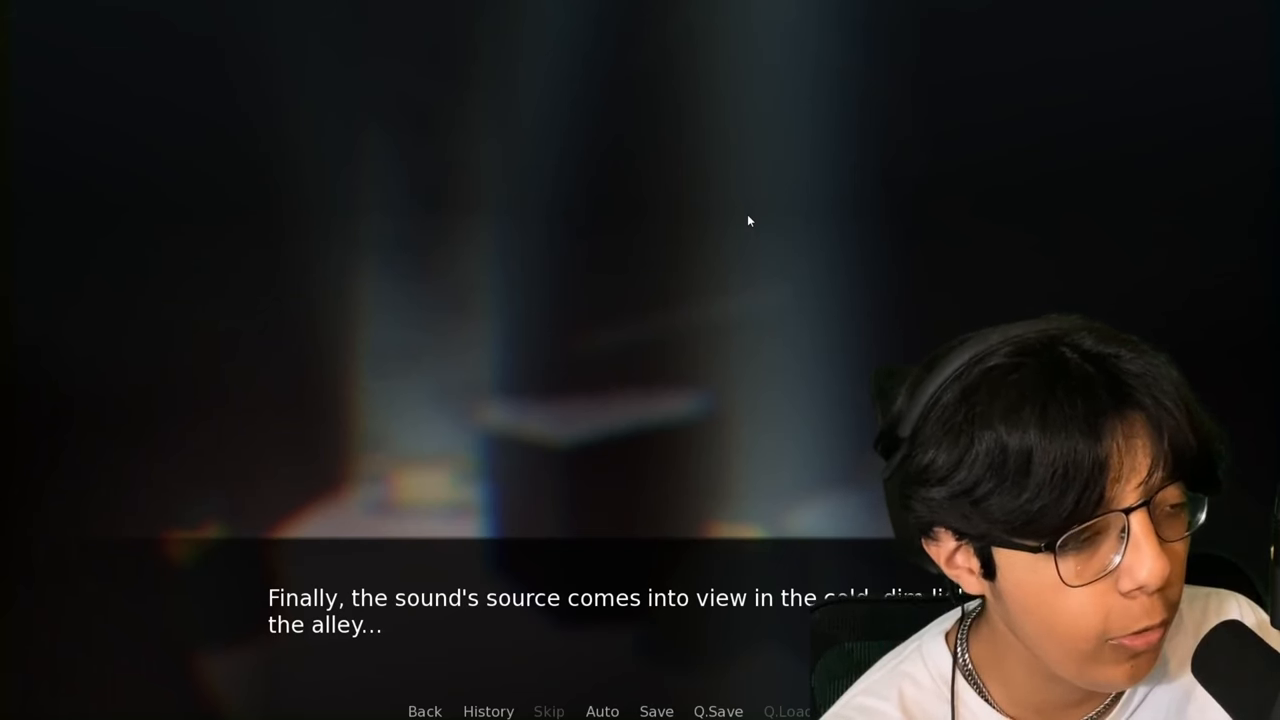
Read the reveal that the sound is a cat, through its paws-up meow and the 'S-So cute..!' reaction
{"action": "left_click", "coordinate": [750, 220]}
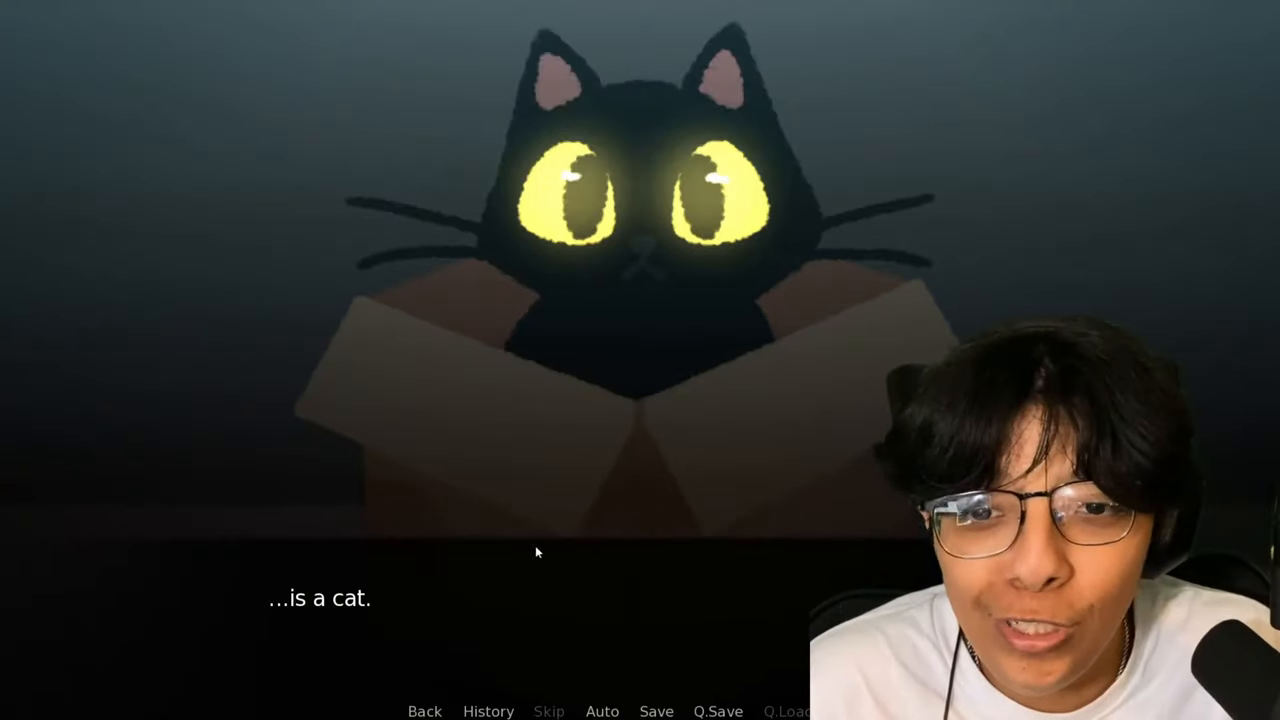
{"action": "left_click", "coordinate": [536, 552]}
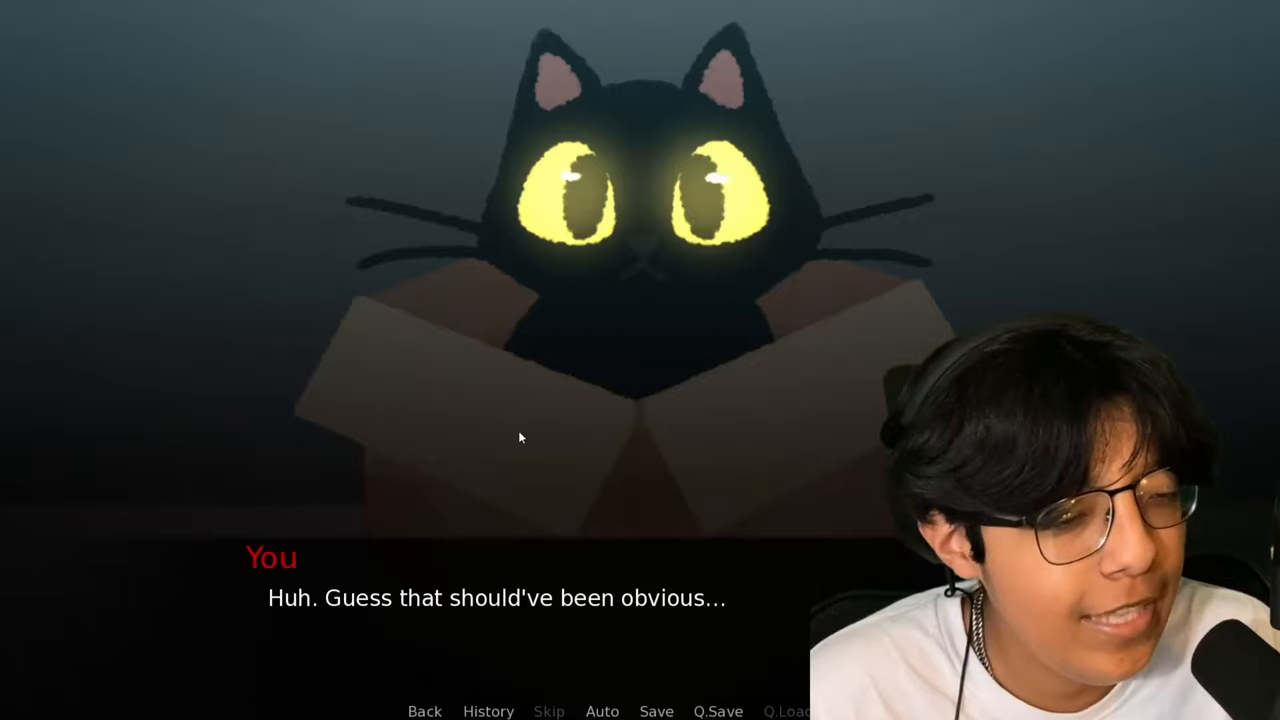
{"action": "left_click", "coordinate": [520, 436]}
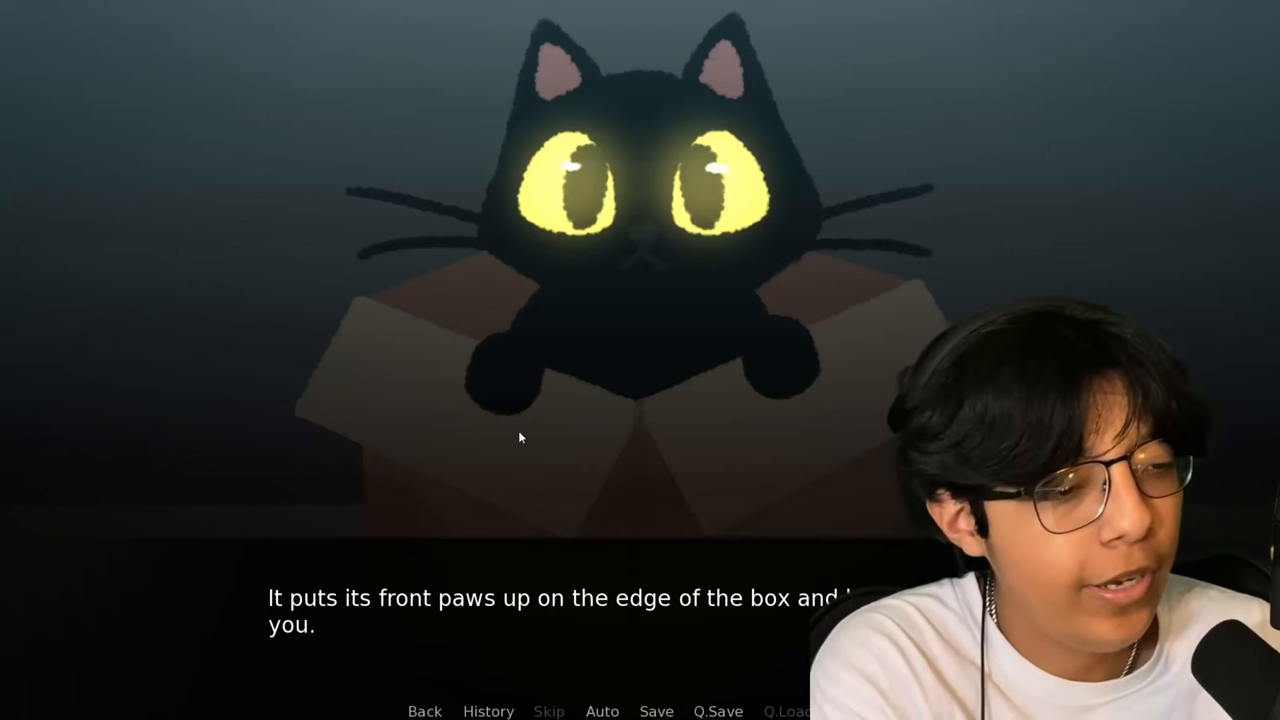
{"action": "left_click", "coordinate": [520, 438]}
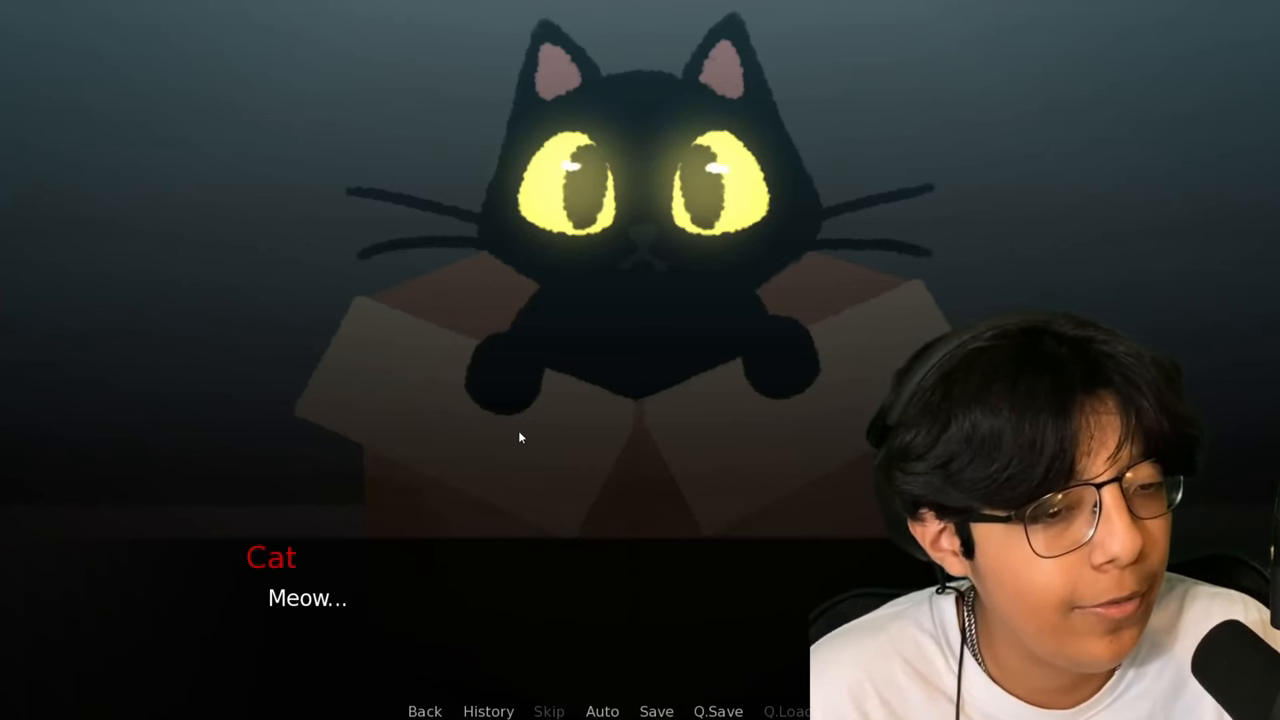
{"action": "left_click", "coordinate": [520, 436]}
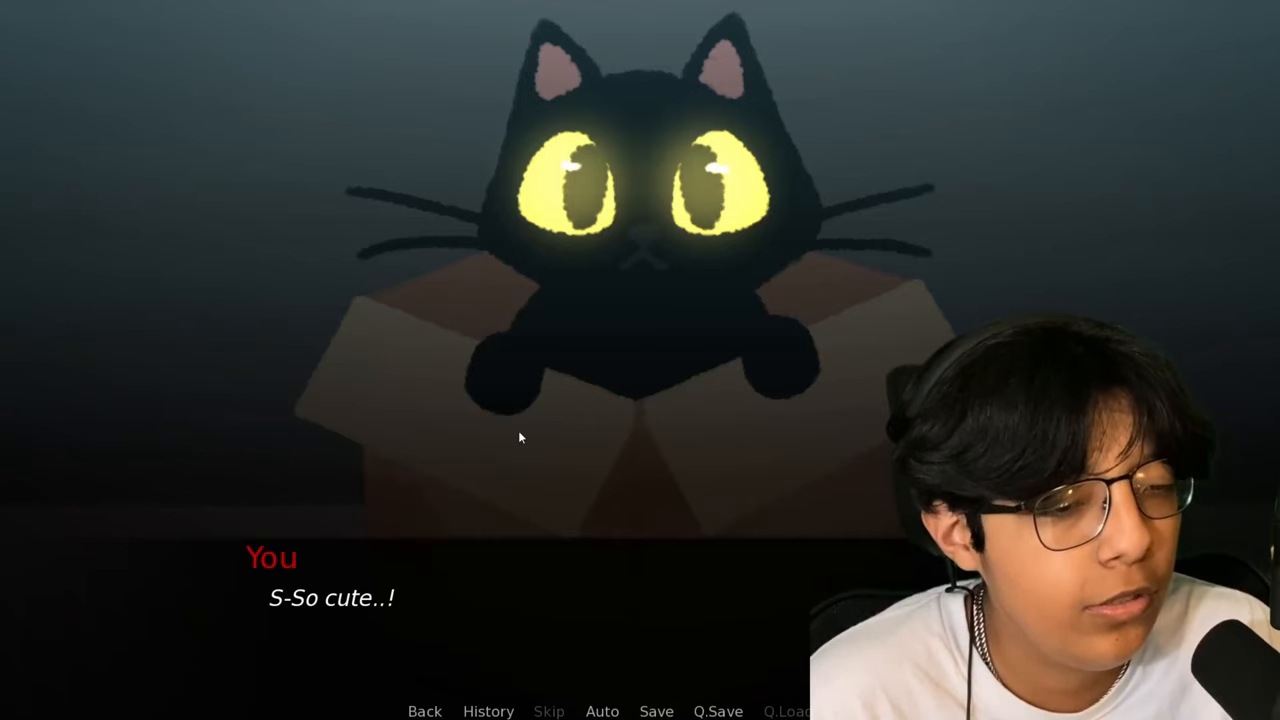
{"action": "left_click", "coordinate": [520, 436]}
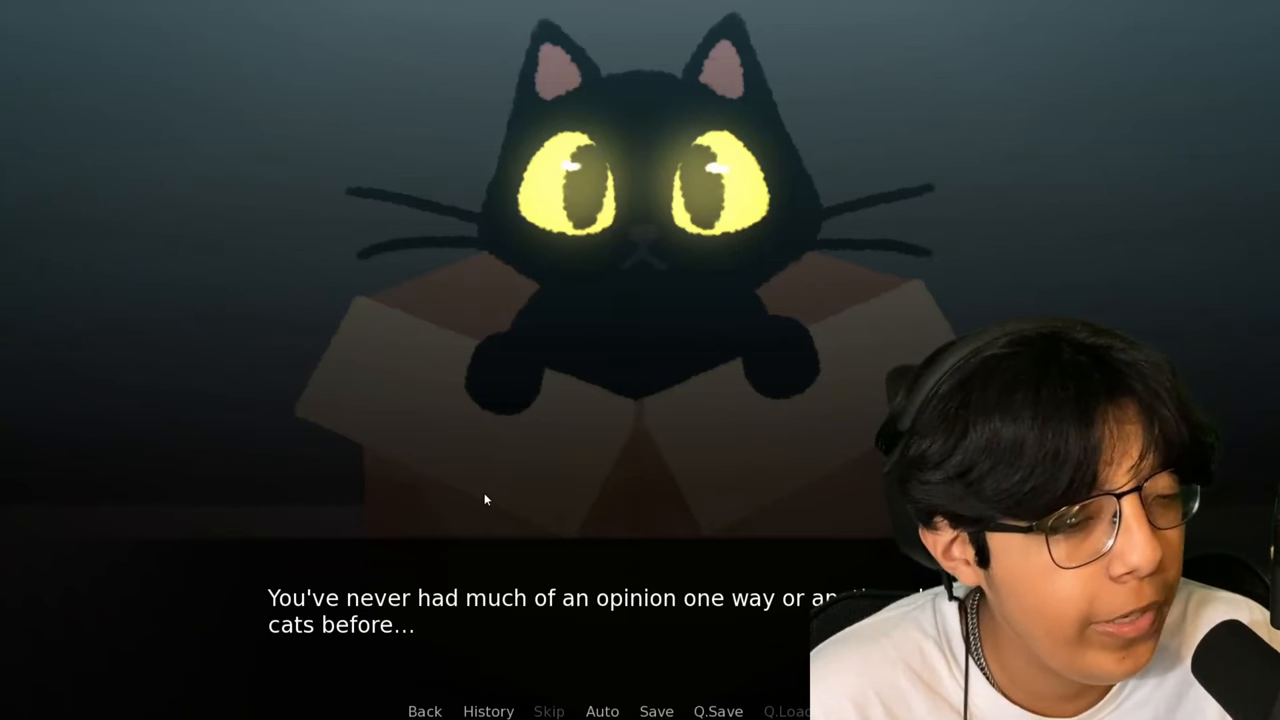
Continue past looking around the alley and the cardboard boxes until the take-cat-home choice appears
{"action": "left_click", "coordinate": [484, 500]}
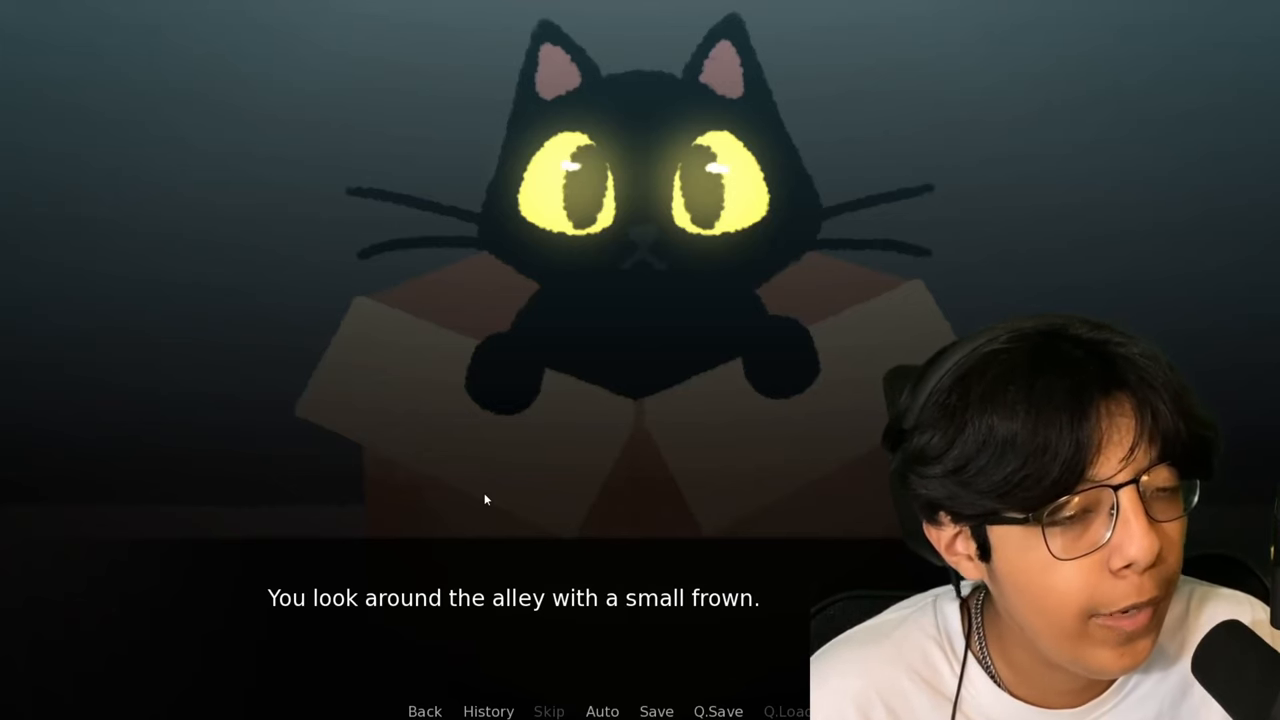
{"action": "left_click", "coordinate": [484, 500]}
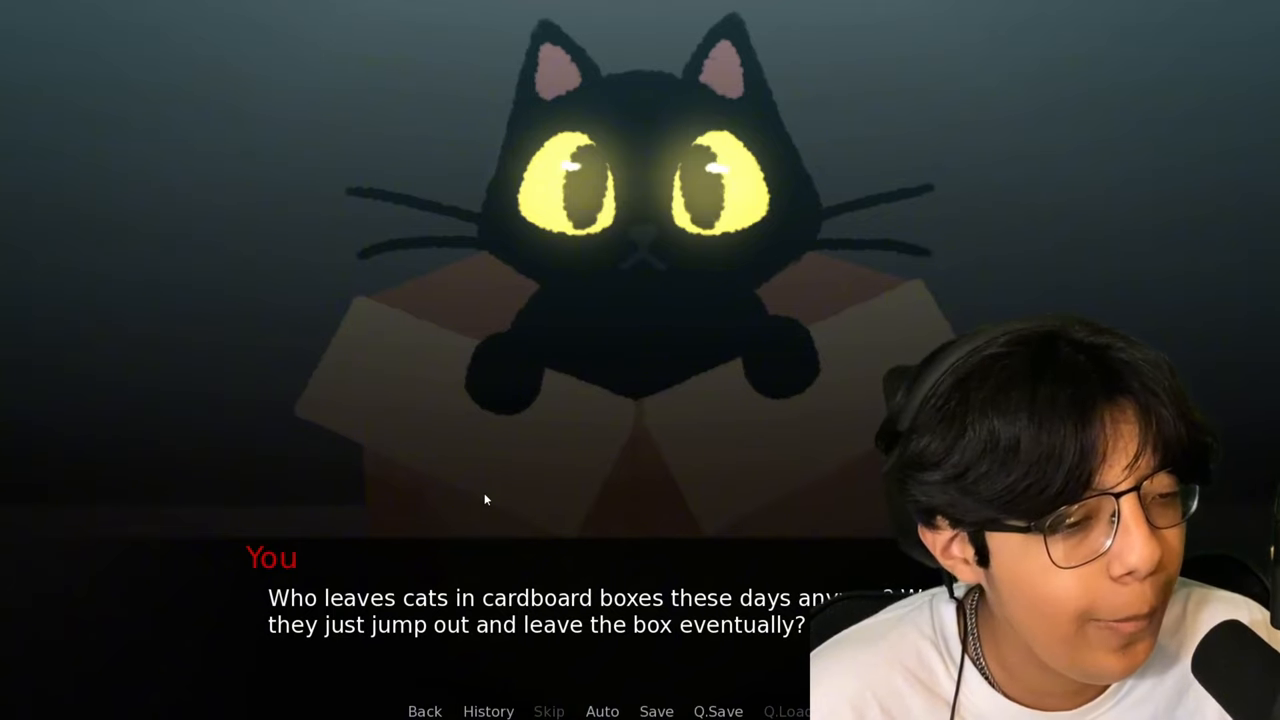
{"action": "left_click", "coordinate": [484, 500]}
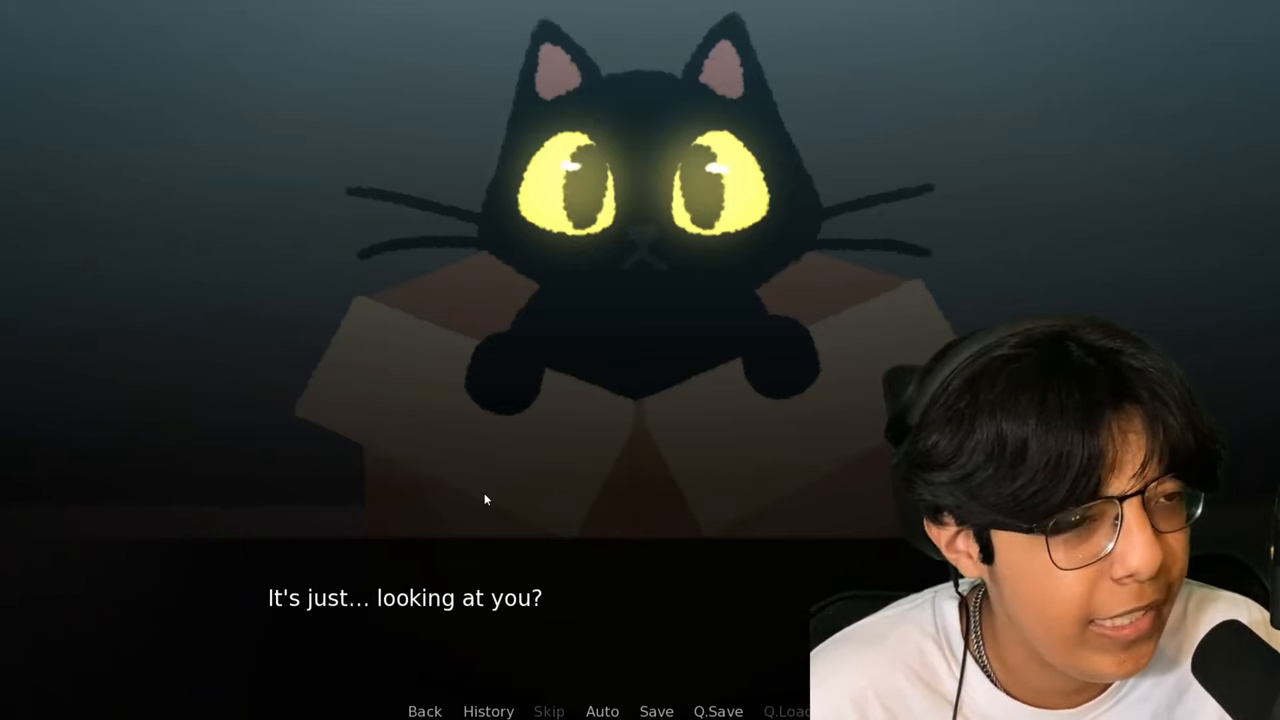
{"action": "left_click", "coordinate": [484, 500]}
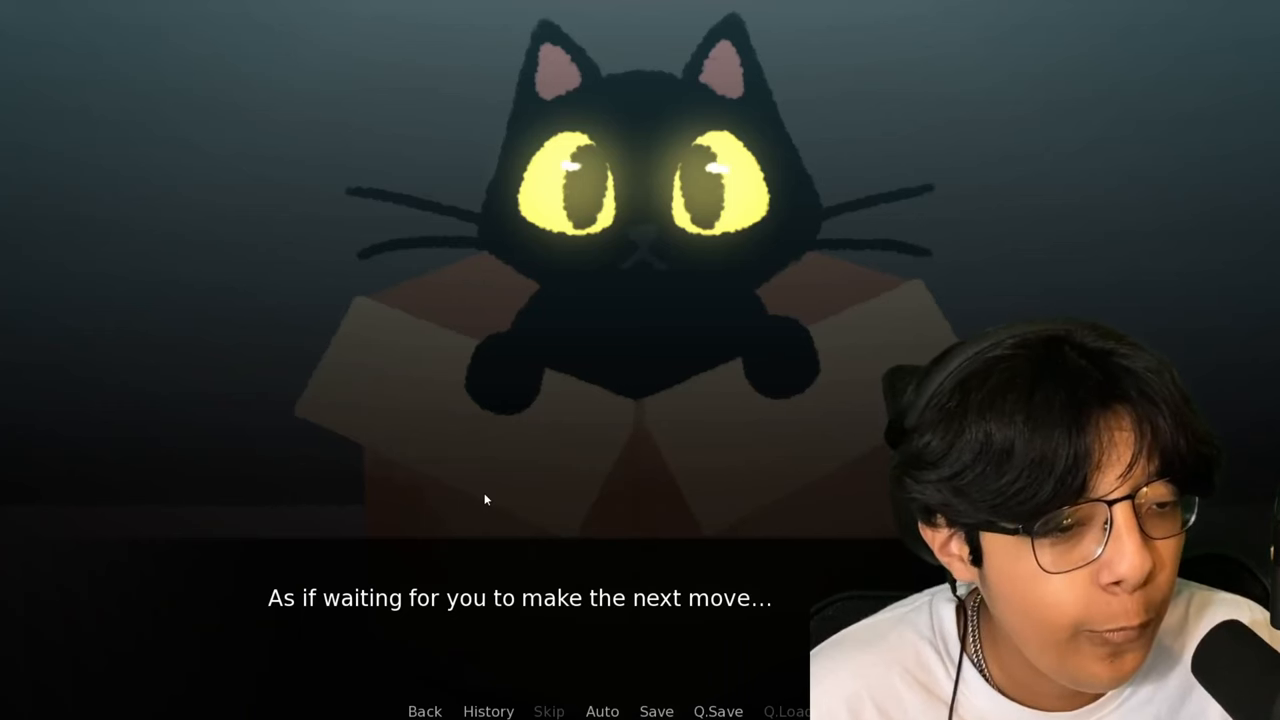
{"action": "left_click", "coordinate": [484, 500]}
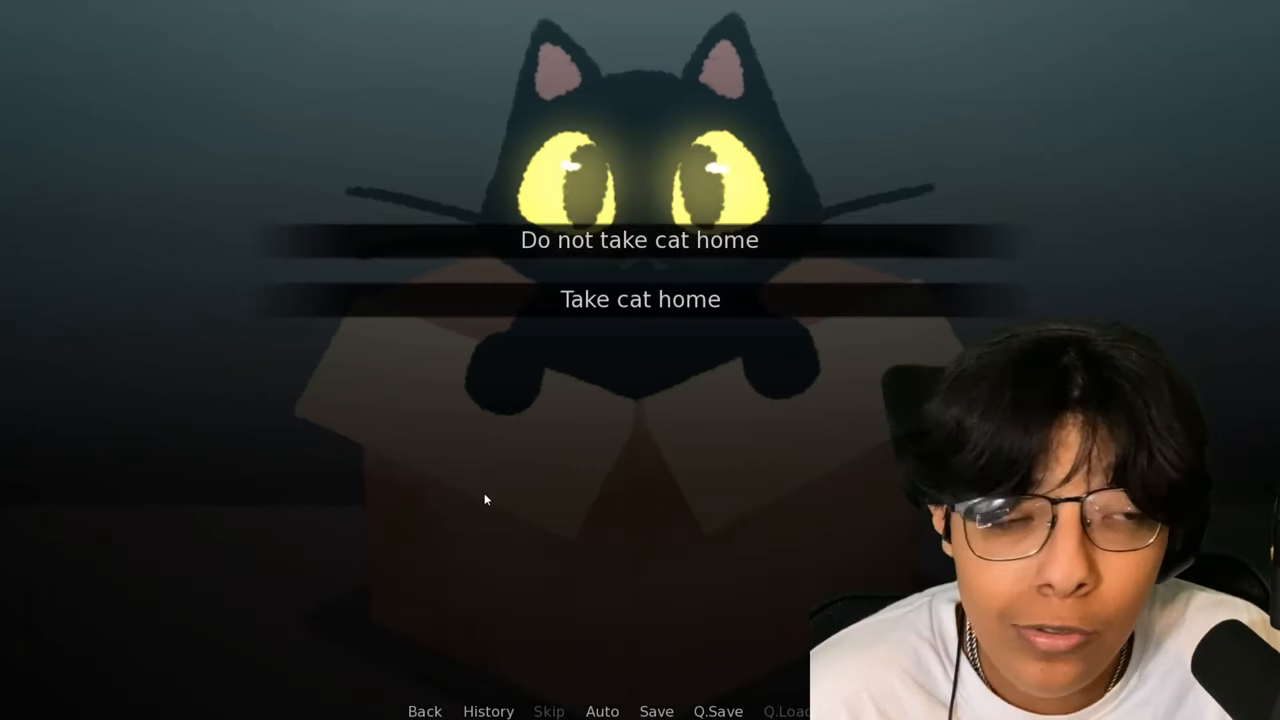